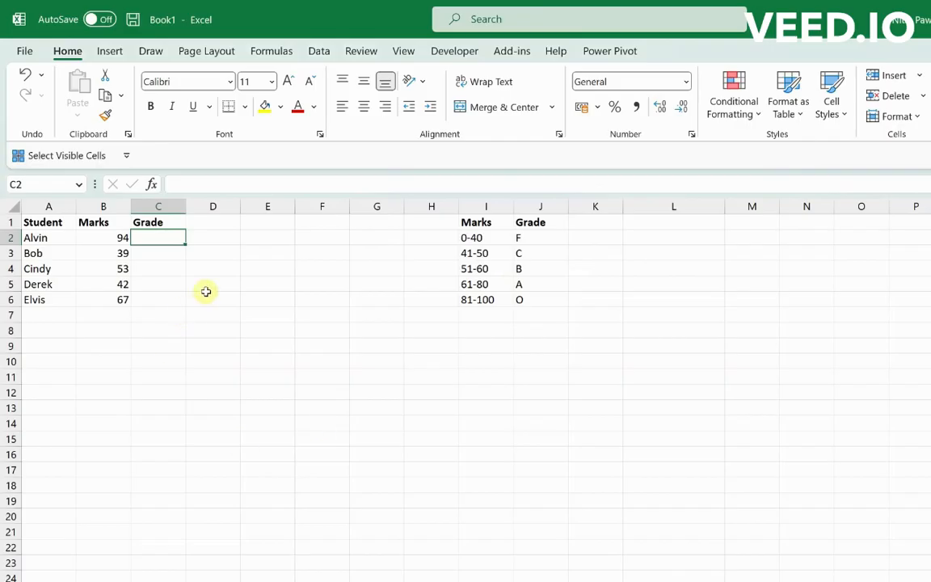
mouse_move(348, 307)
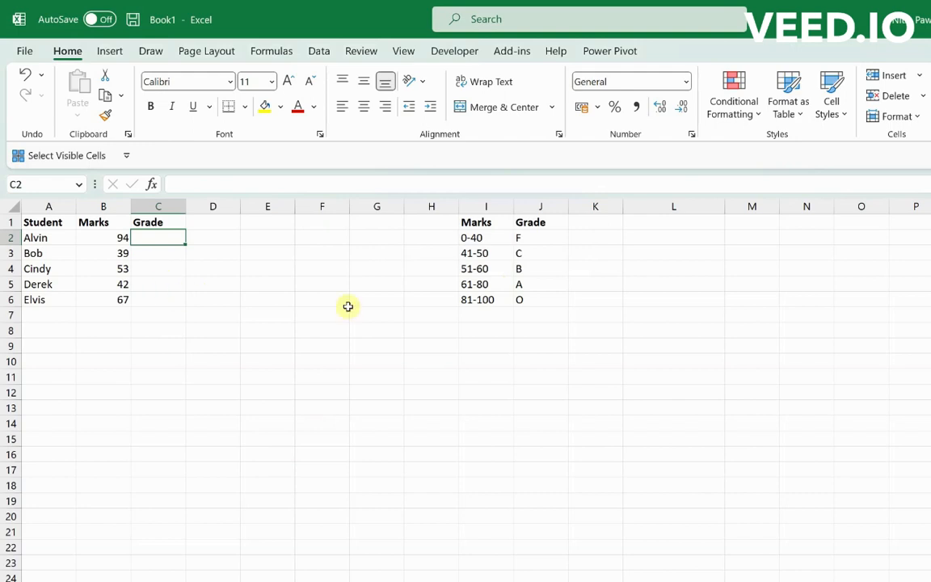
mouse_move(419, 395)
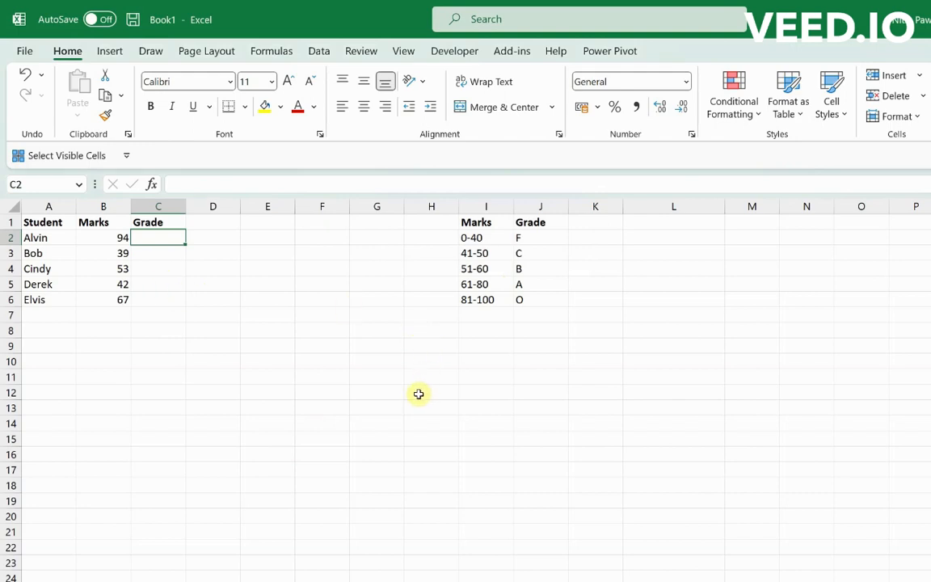
mouse_move(168, 320)
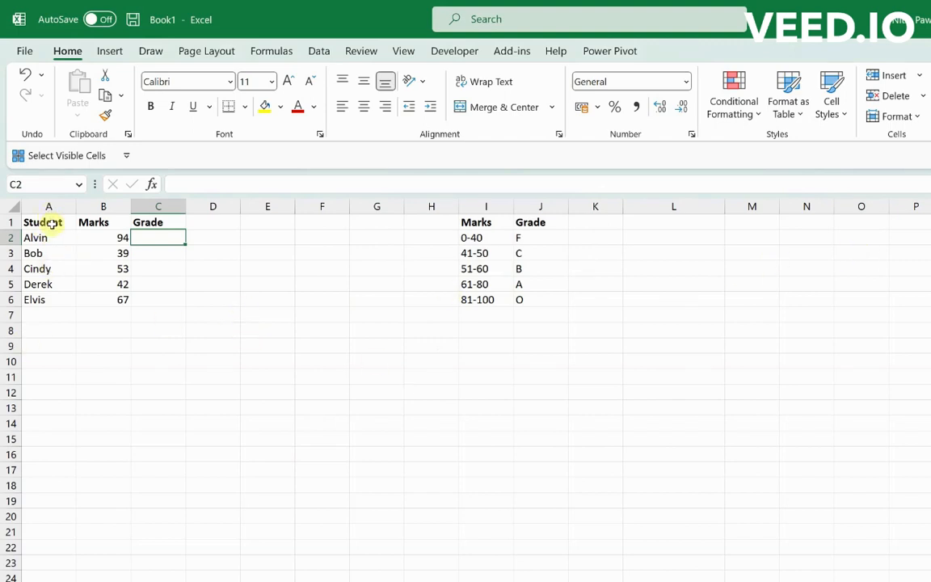
- Review the Student, Marks and Grade columns, then enter 'Lower end of marks' and 'Grade' headings in L1:M1
click(42, 222)
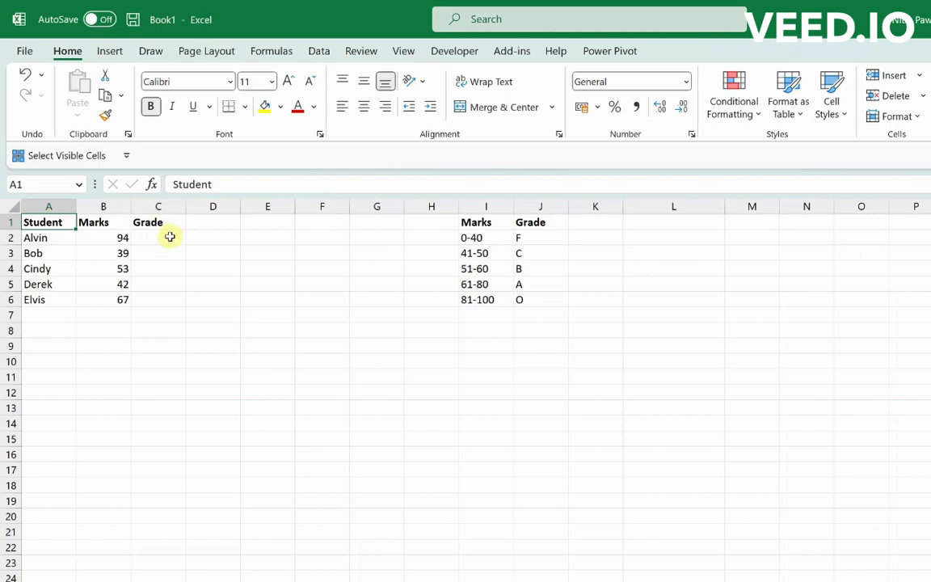
click(485, 223)
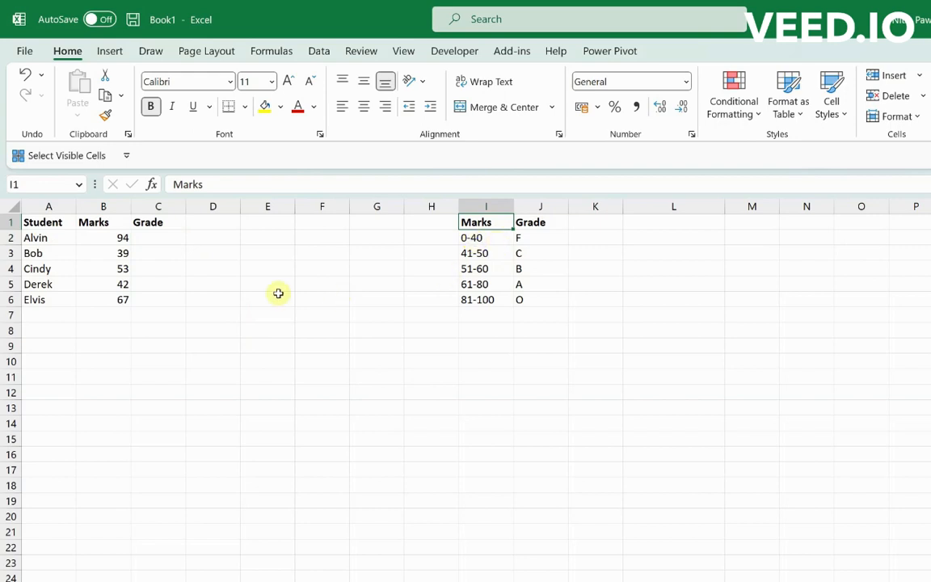
click(158, 236)
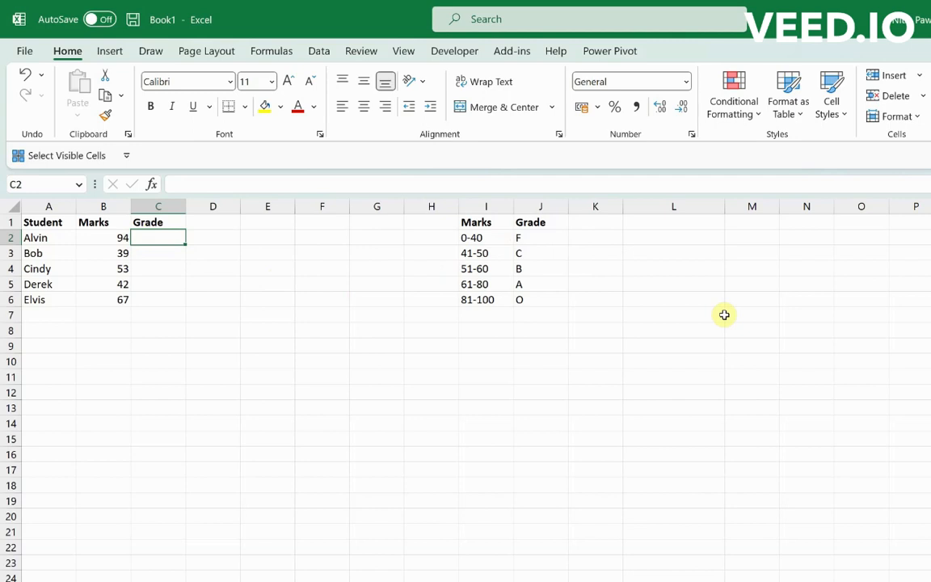
click(672, 219)
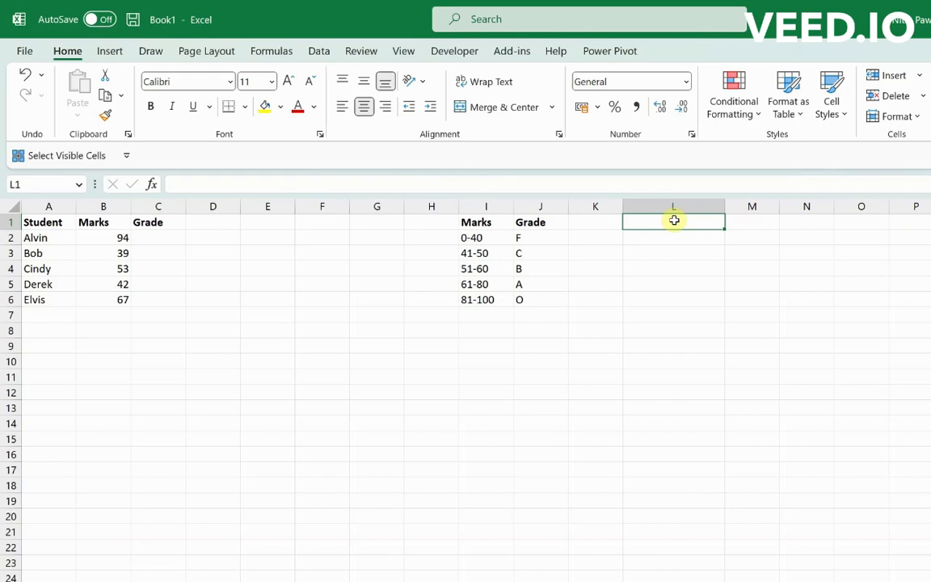
text(Lower)
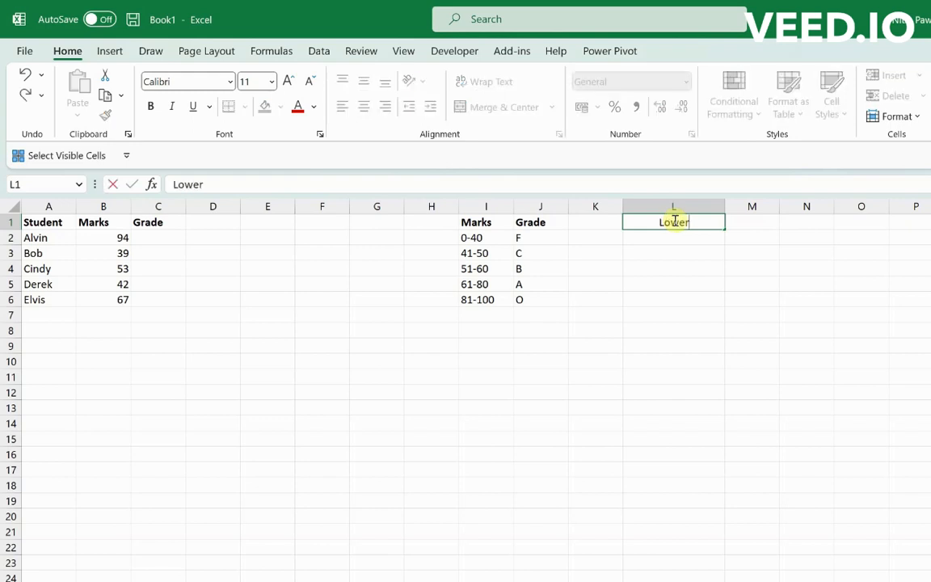
text(end of marks)
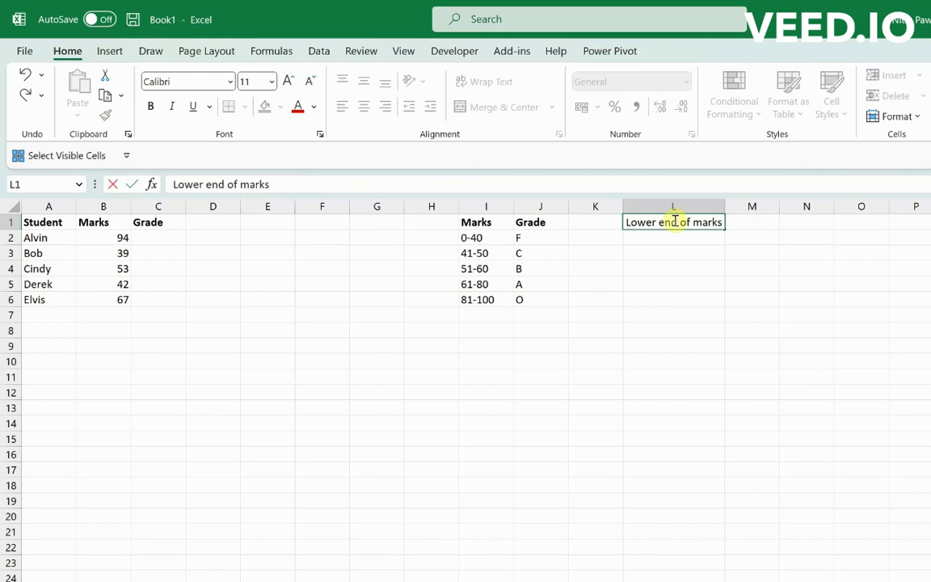
text(A)
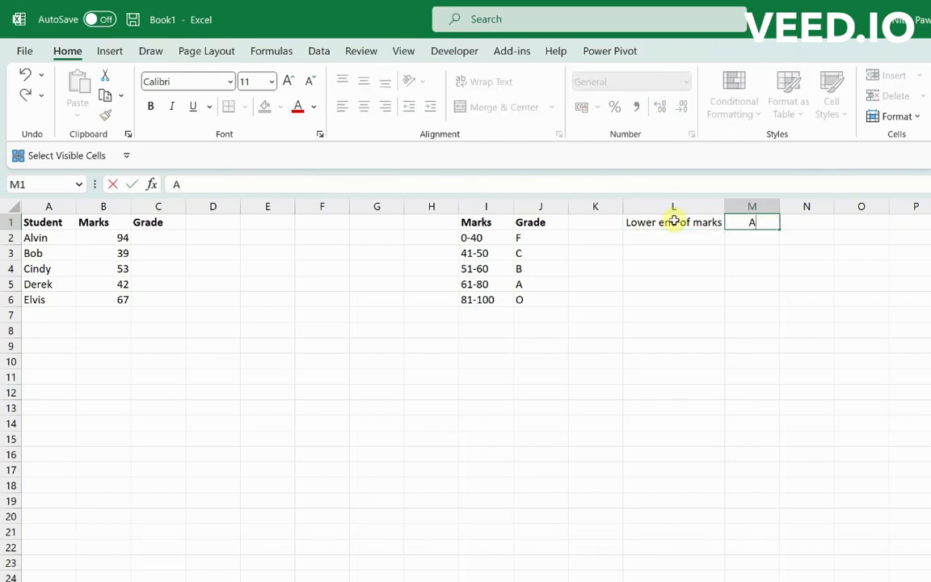
text(rade)
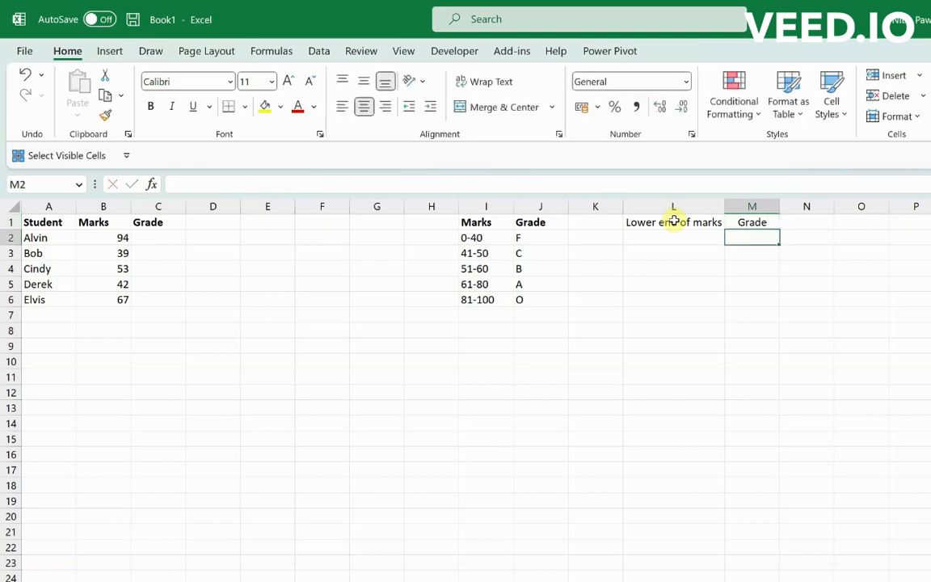
- Enter lower-bound marks 0, 41, 51, 61, 81 paired with grades F, C, B, A, O in L2:M6
click(673, 237)
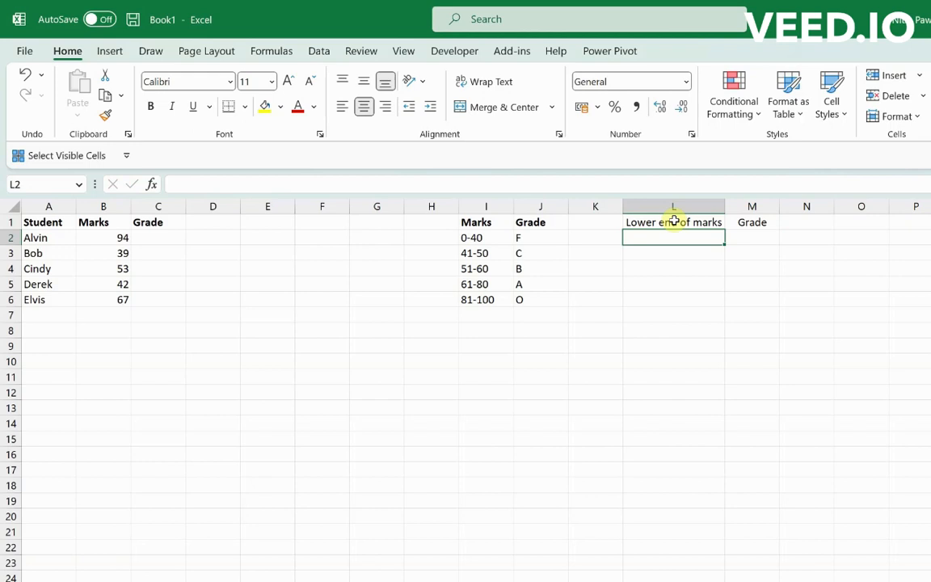
text(0)
click(752, 238)
text(F)
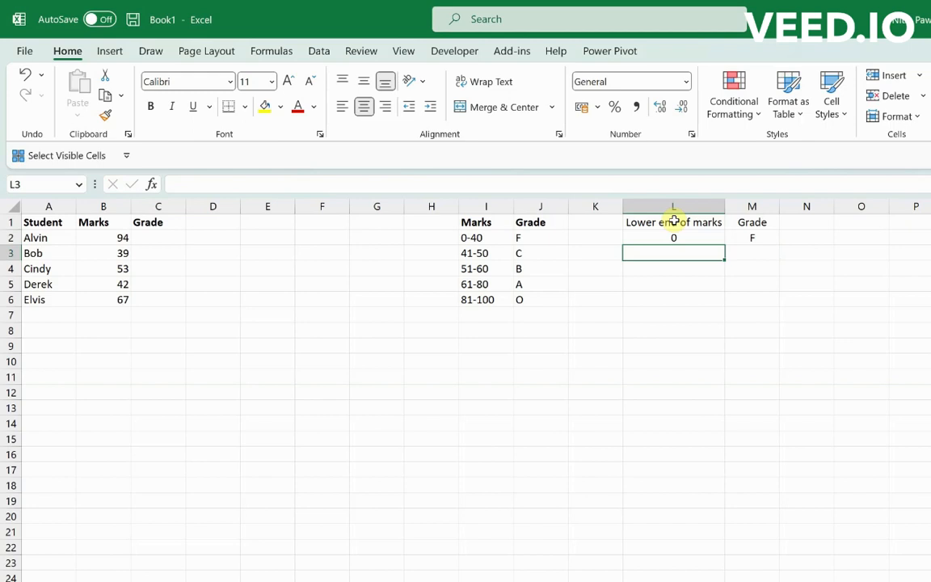
text(41)
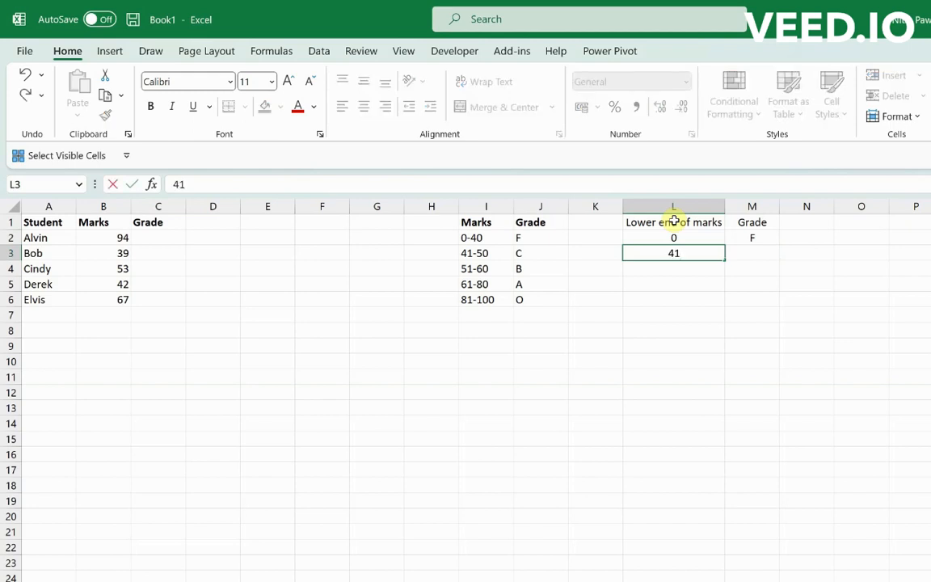
click(752, 252)
text(C)
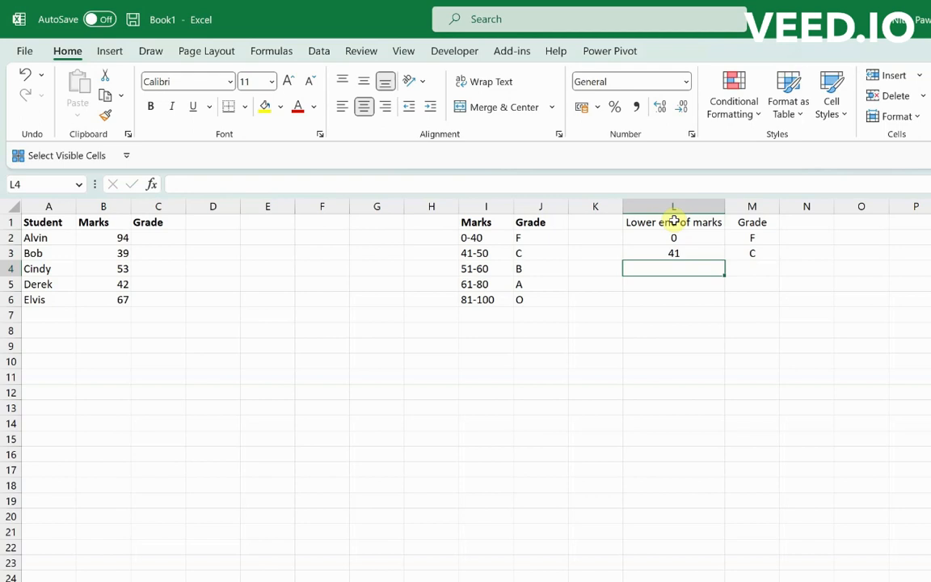
text(51)
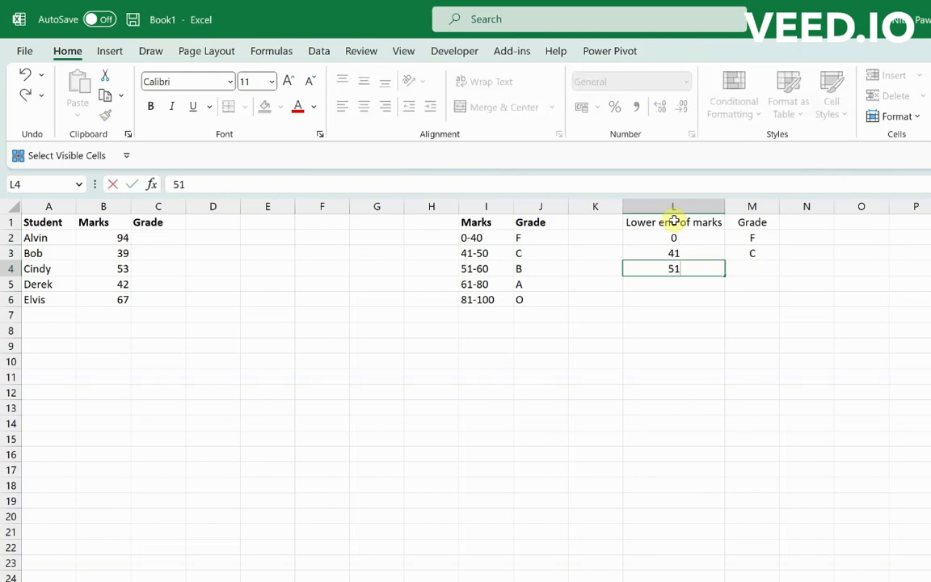
click(751, 269)
text(B)
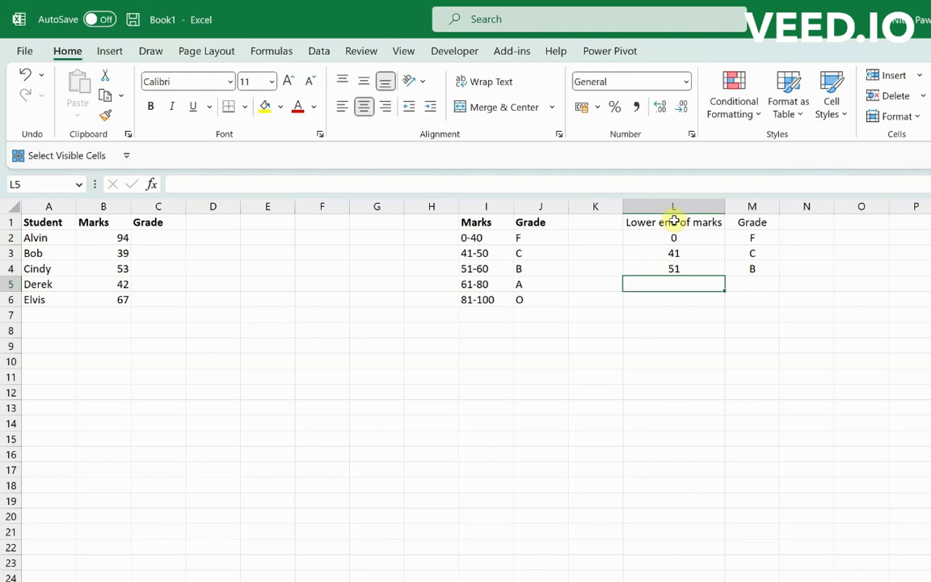
text(61)
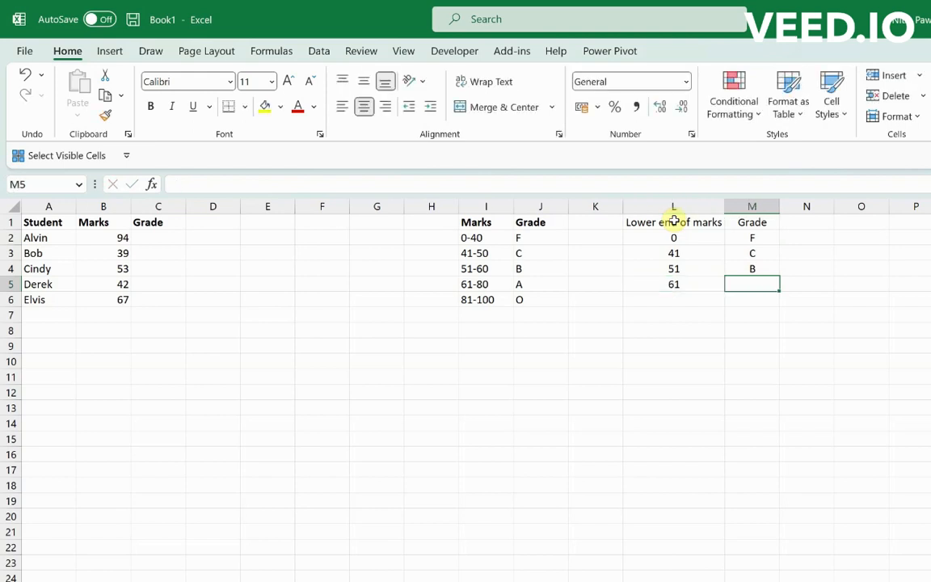
text(A)
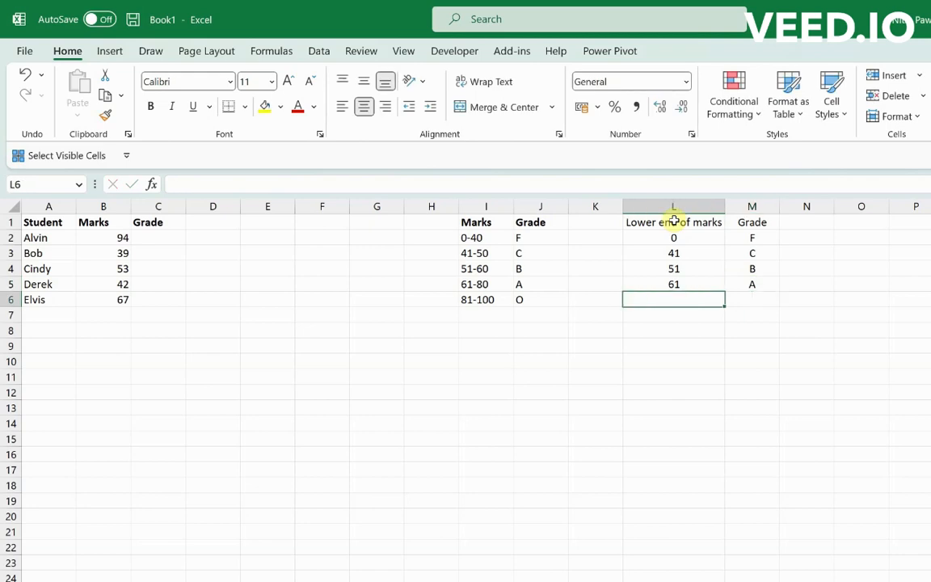
text(81)
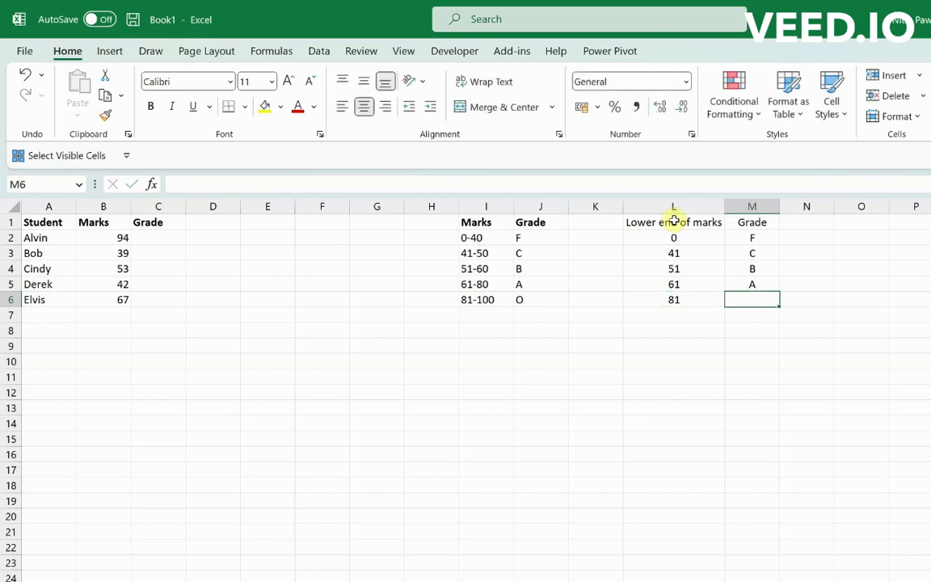
text(O)
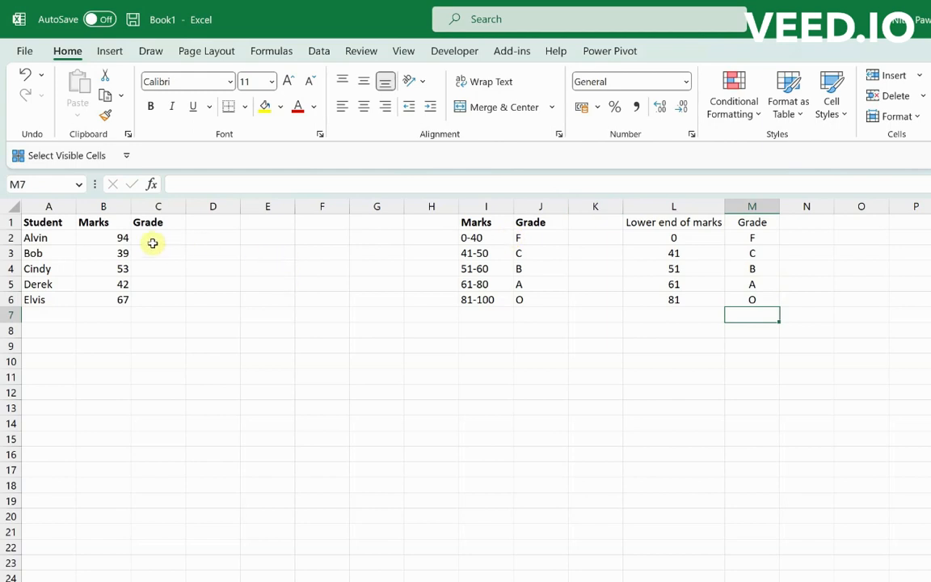
- Enter =VLOOKUP(B2, L:M, 2, TRUE) in C2 for Alvin's grade, not yet confirmed
click(158, 236)
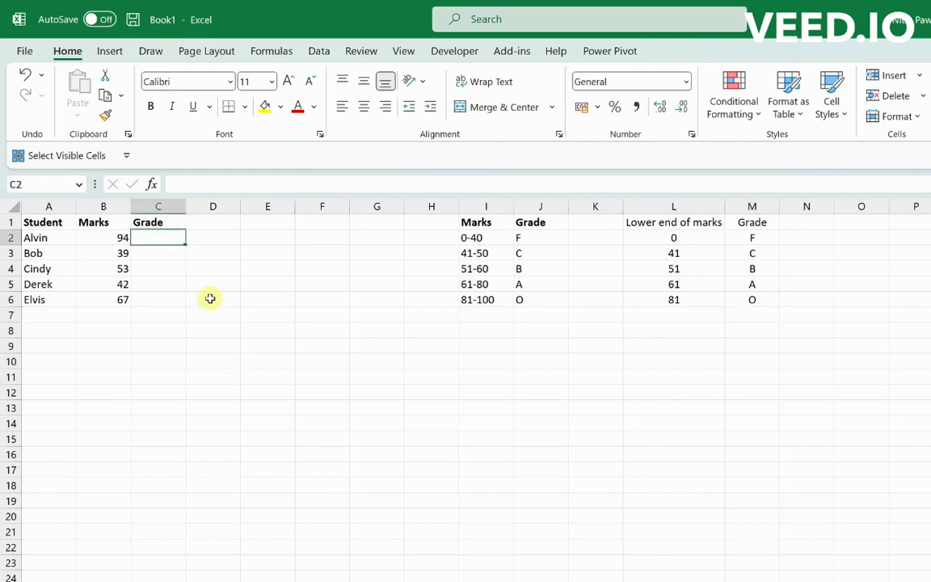
text(=v)
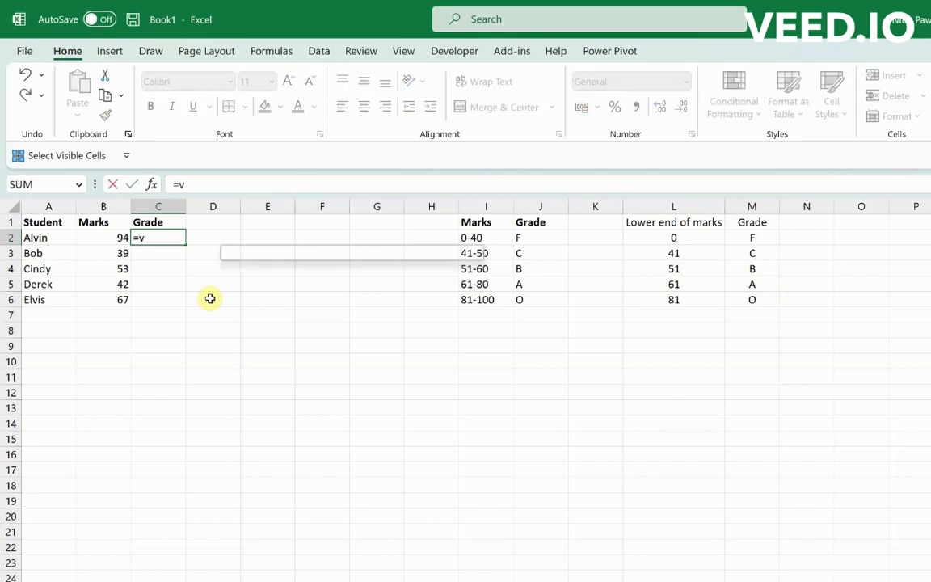
text(LOOKUP()
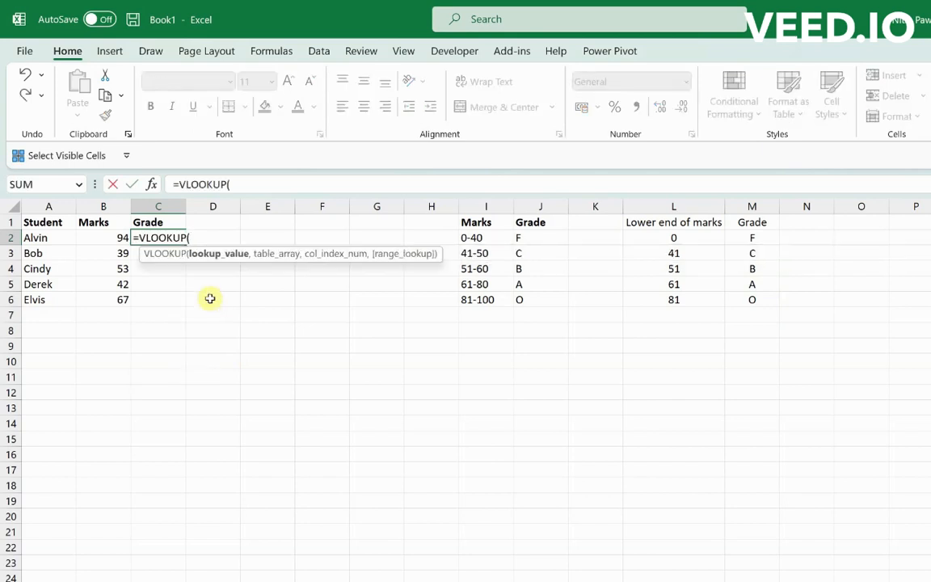
click(104, 236)
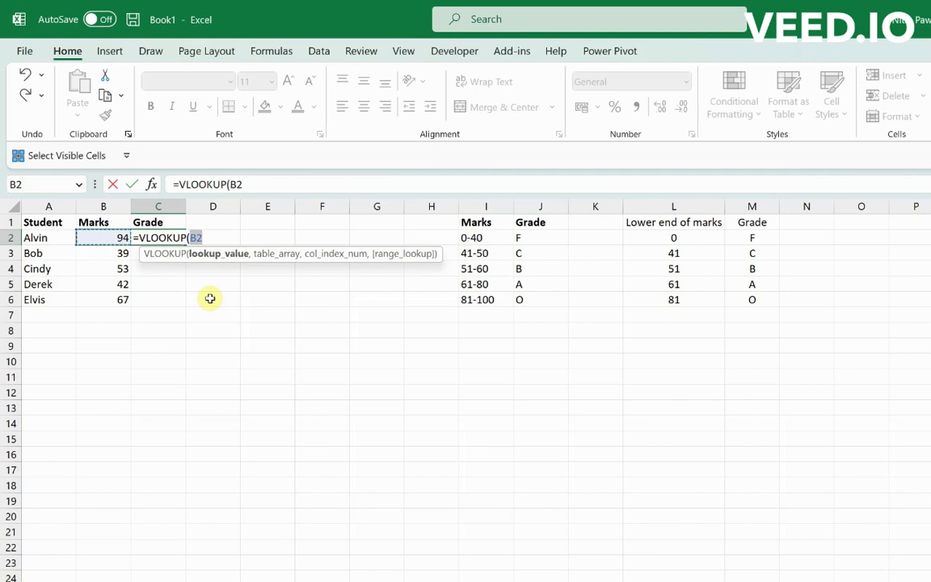
text(,L:M)
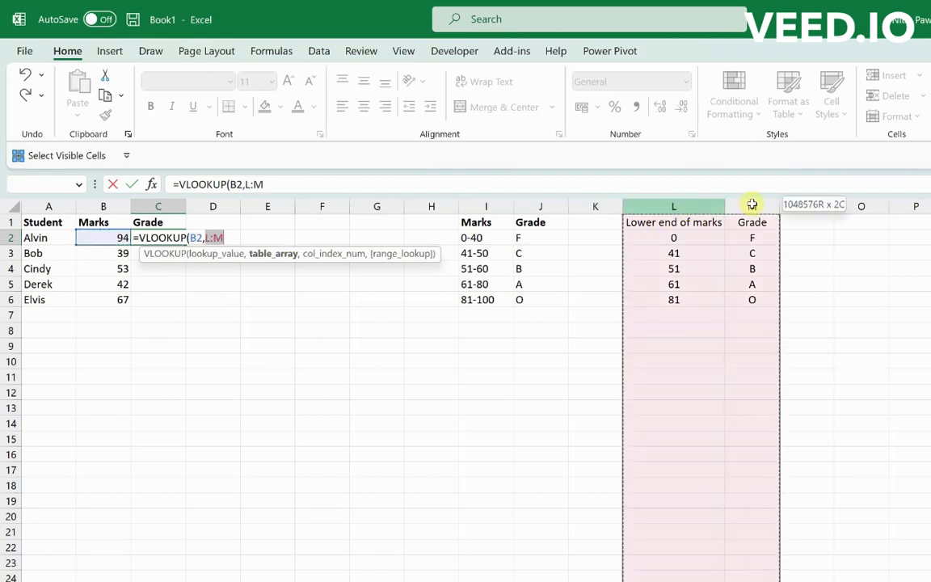
text(,)
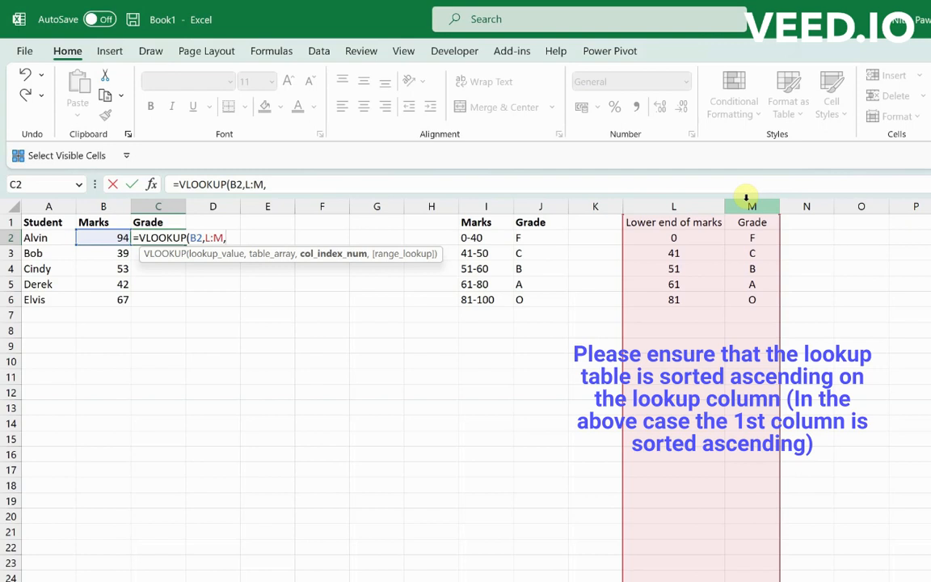
text(2)
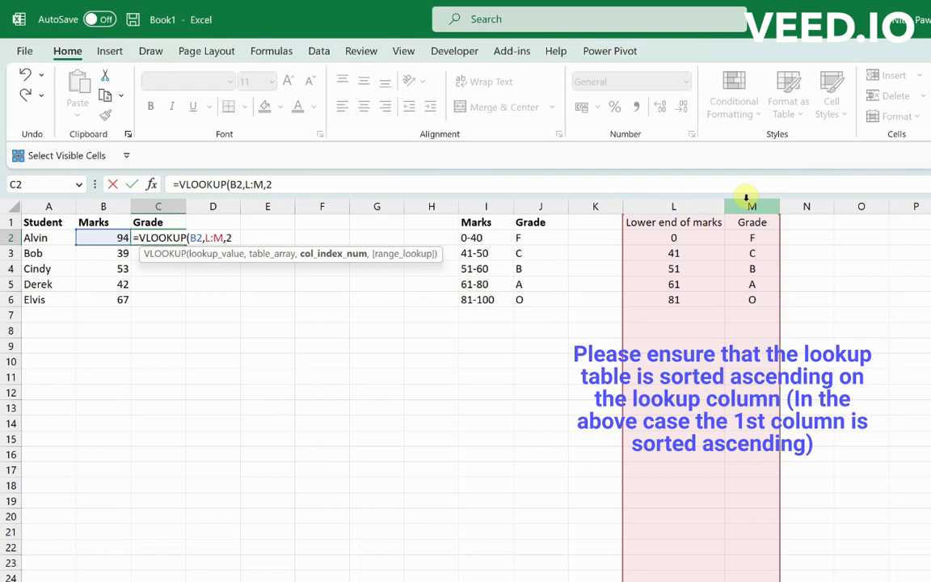
text(,)
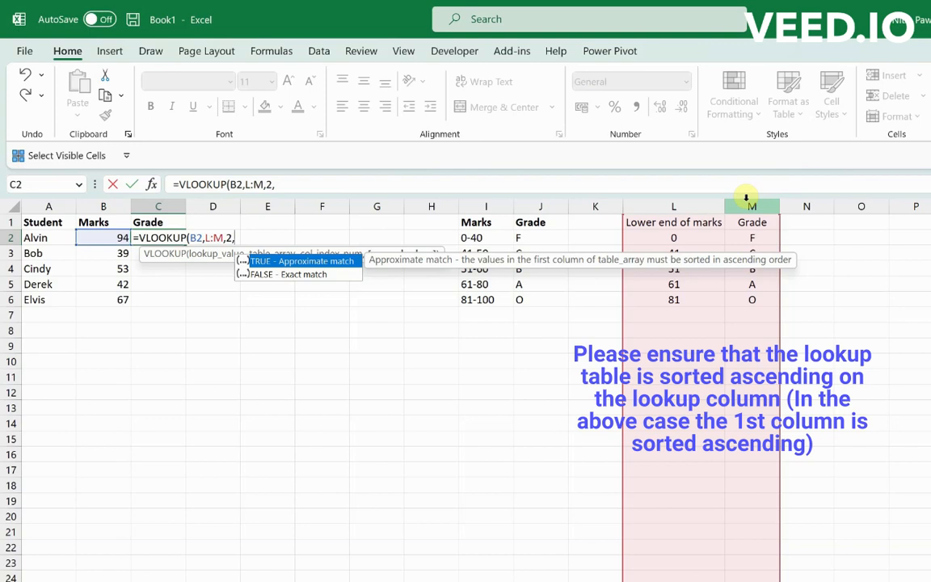
text(TRUE))
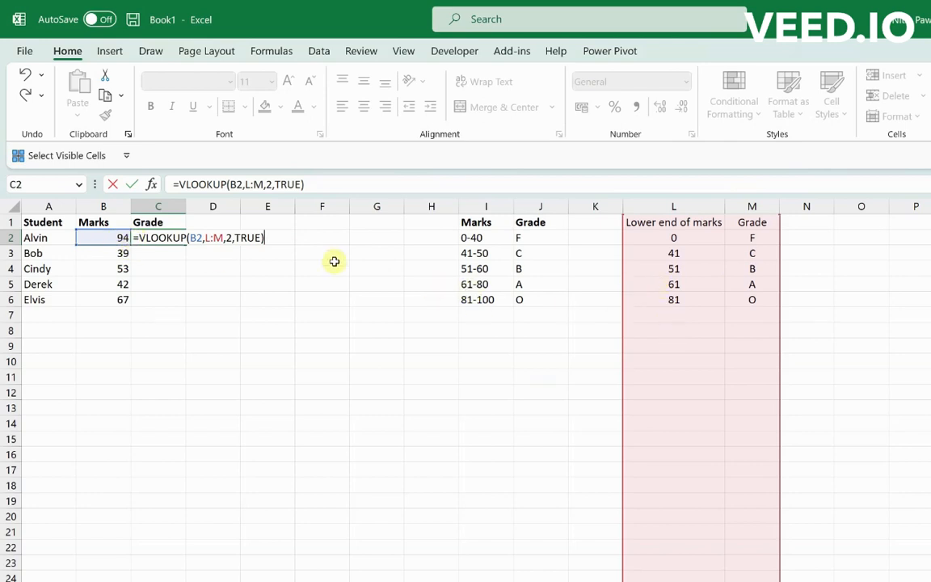
mouse_move(732, 298)
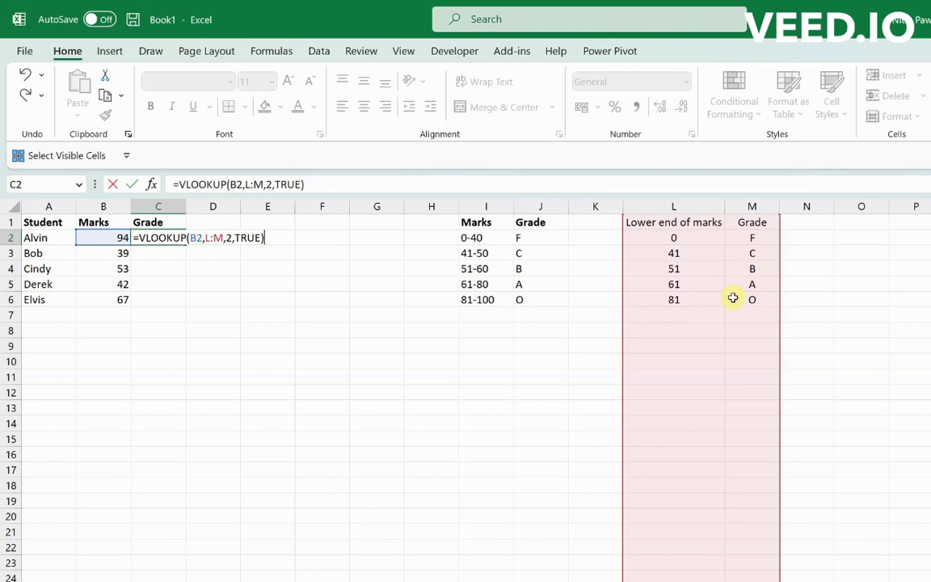
mouse_move(214, 256)
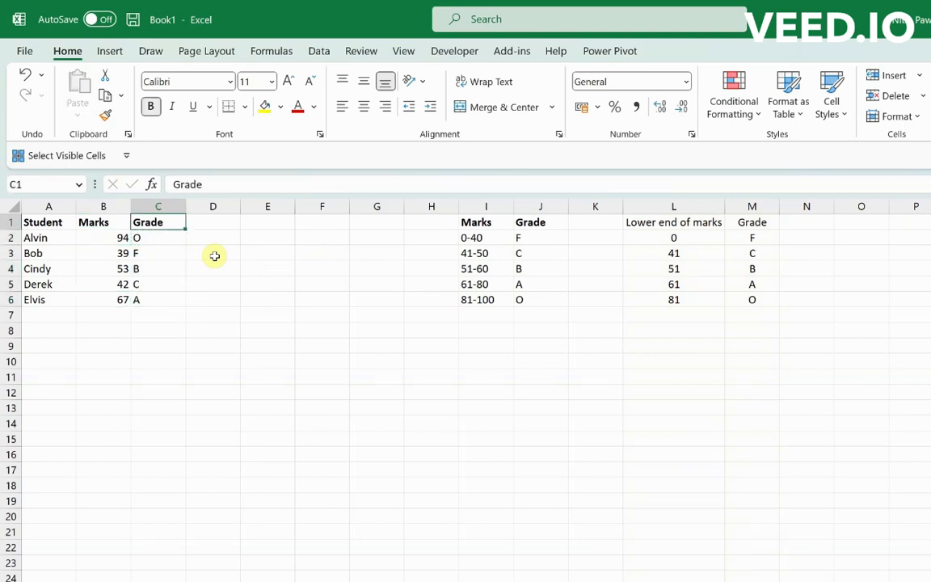
- Confirm and fill the grades down to C6, then check the formulas behind Alvin's and Bob's grades
click(49, 222)
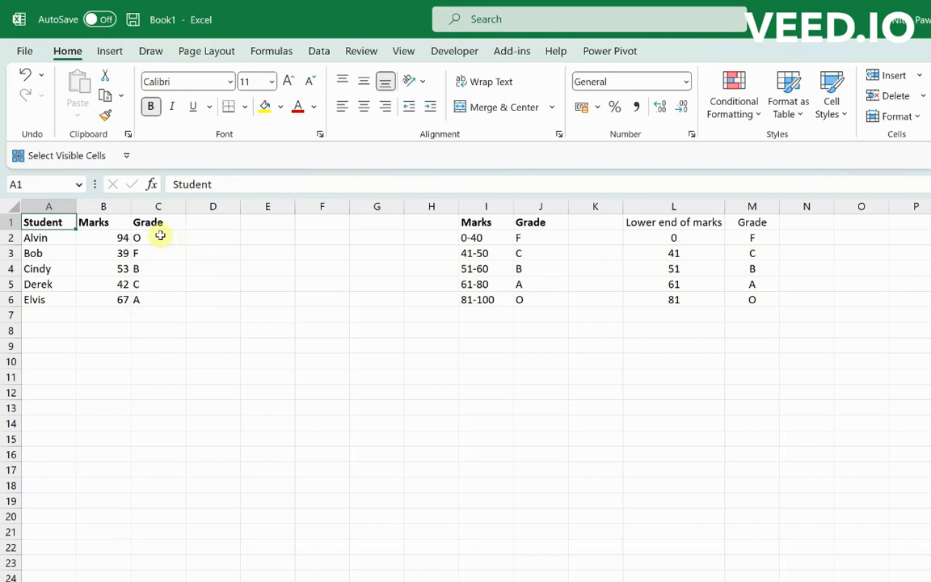
click(158, 238)
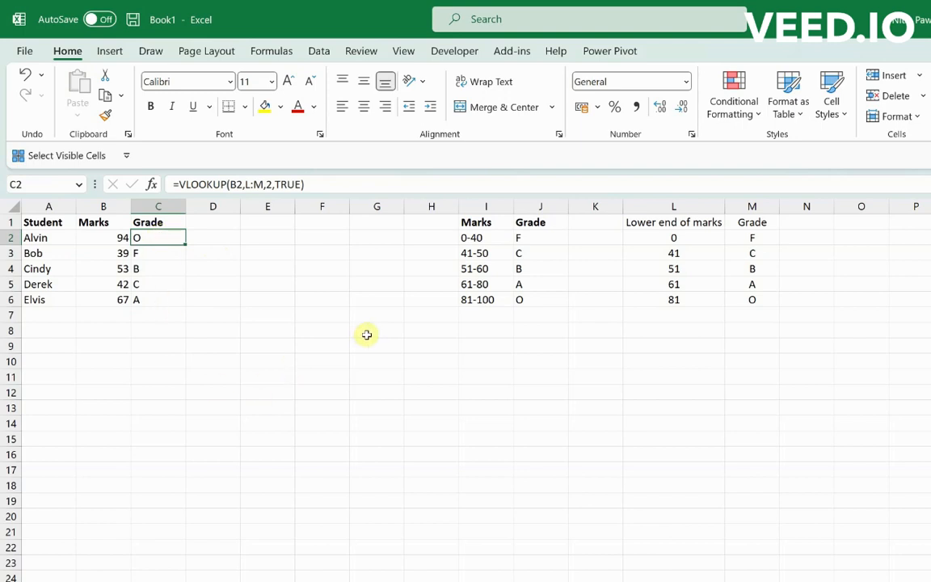
mouse_move(647, 265)
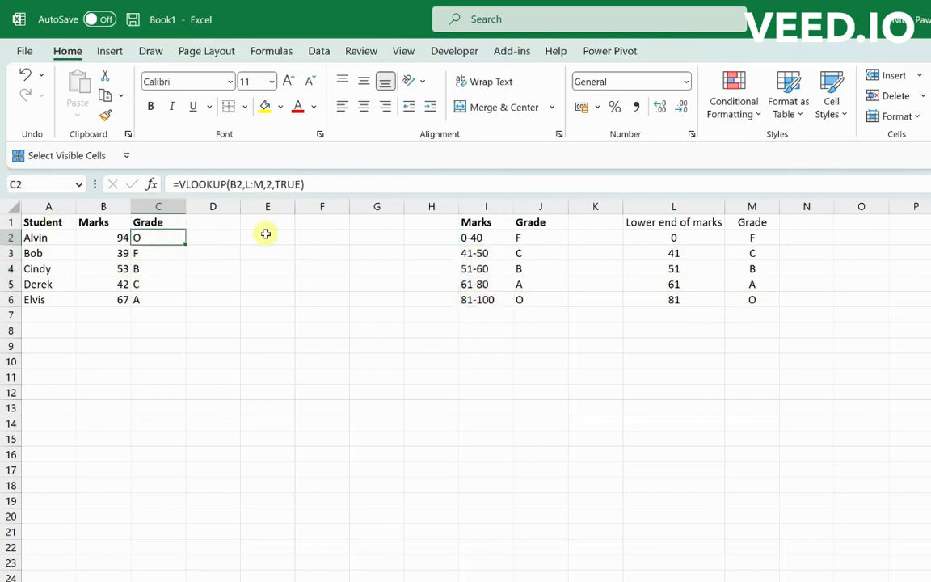
double_click(159, 236)
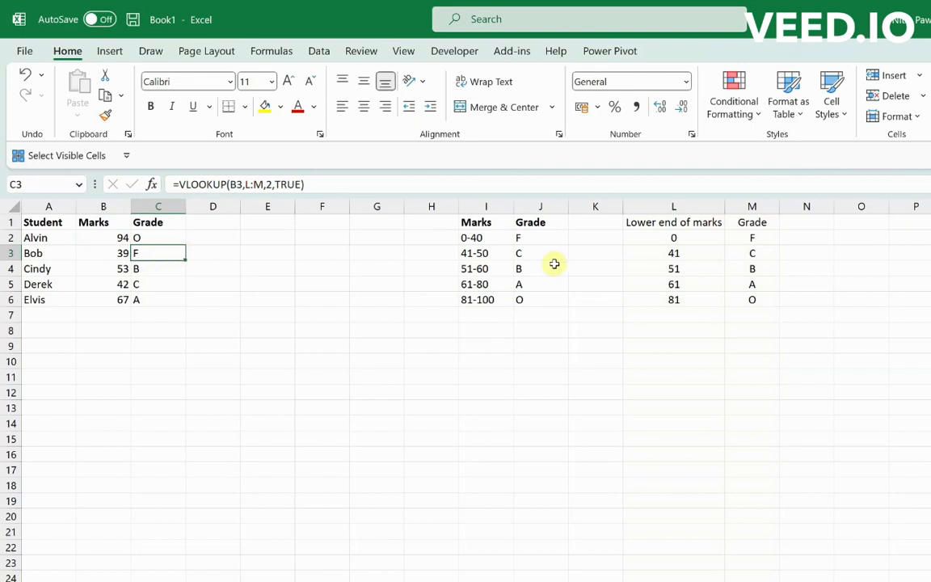
click(673, 221)
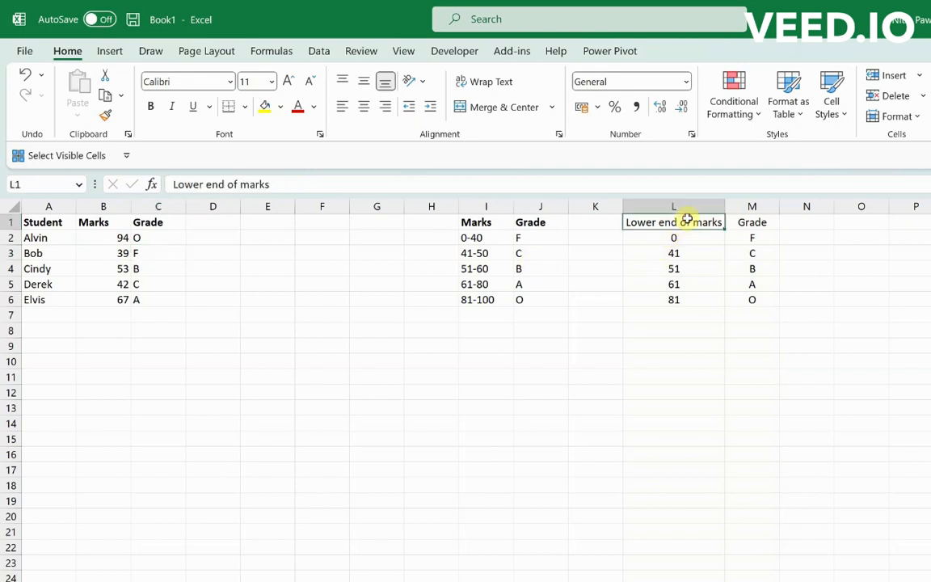
drag(673, 222, 752, 299)
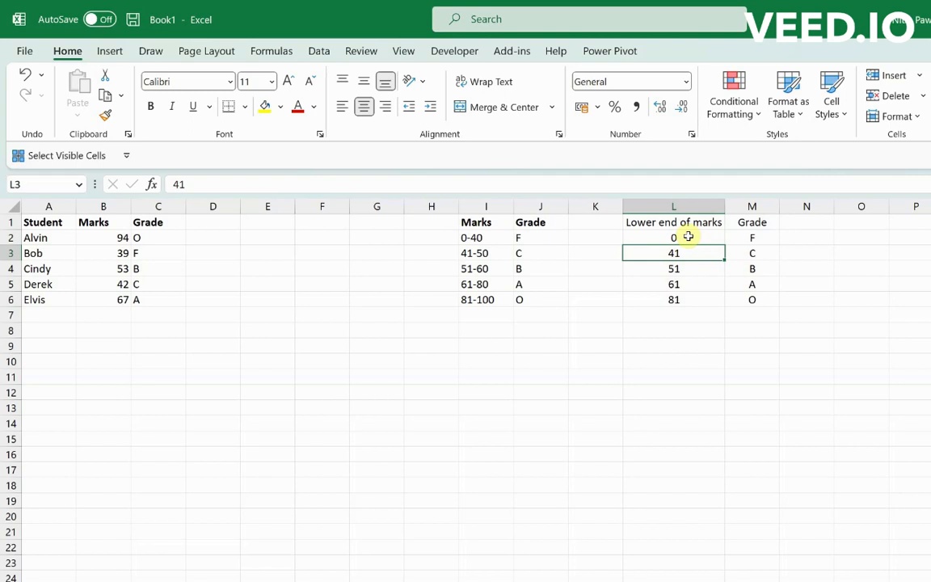
click(752, 236)
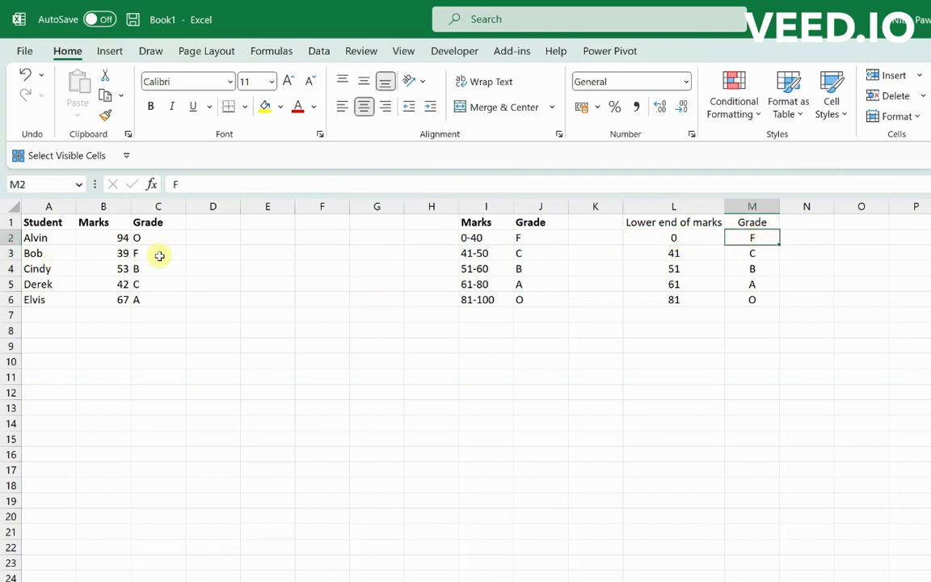
click(104, 269)
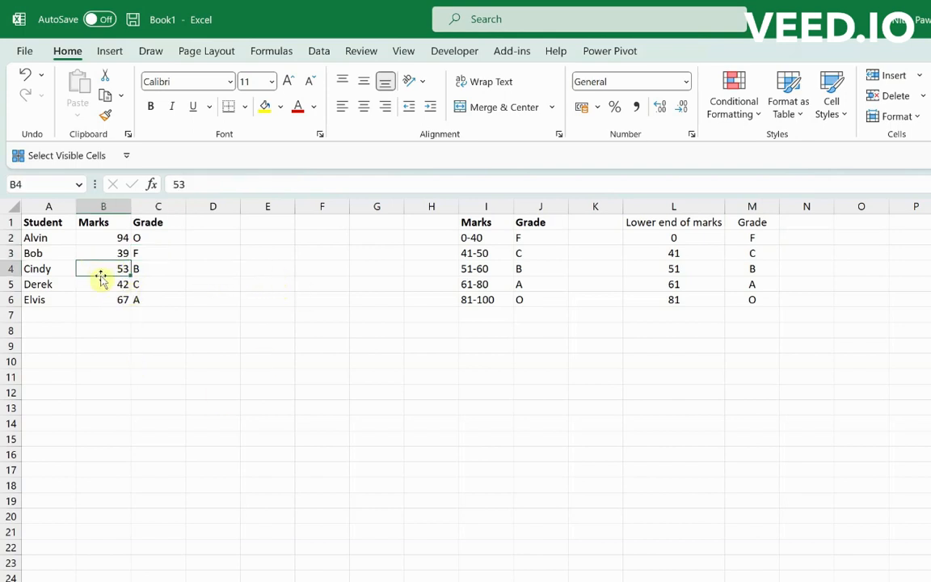
mouse_move(320, 293)
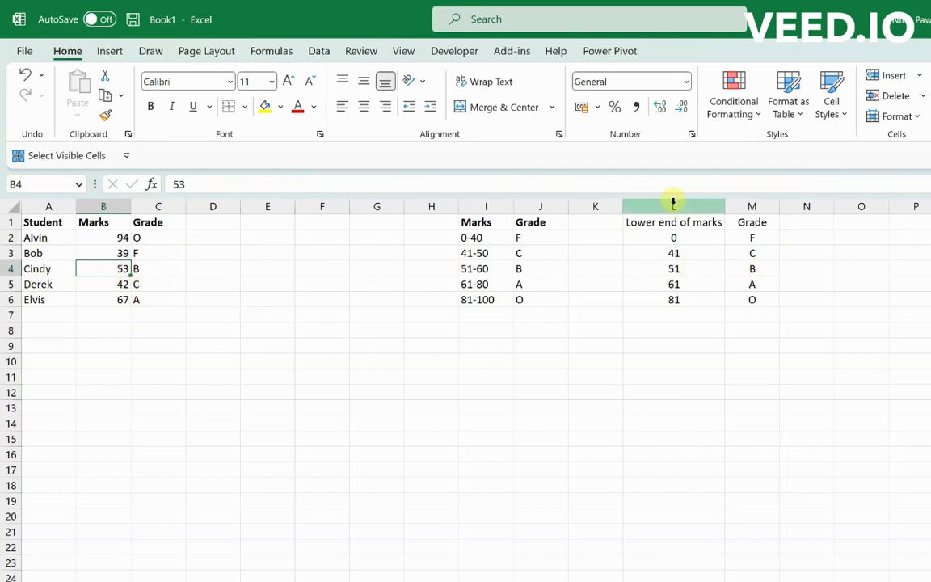
click(672, 206)
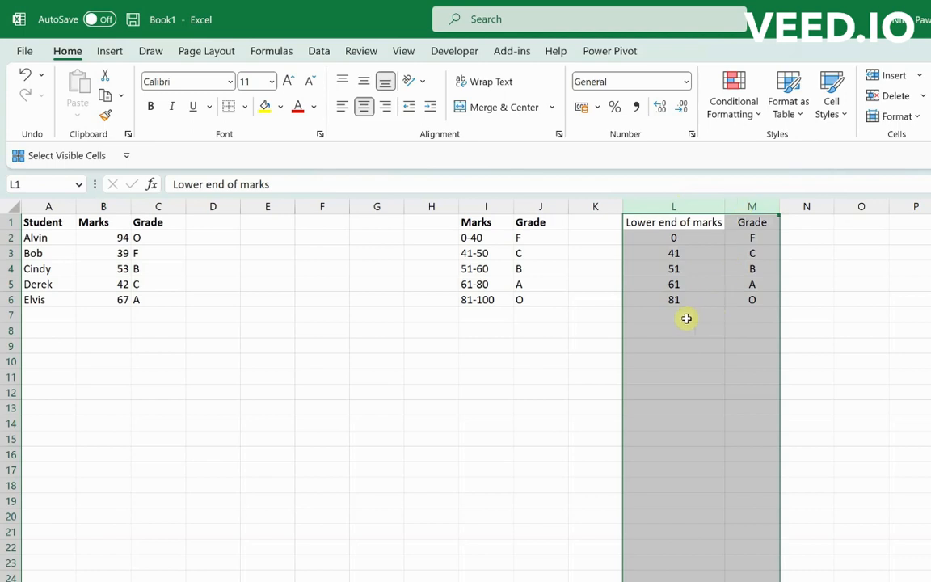
mouse_move(461, 333)
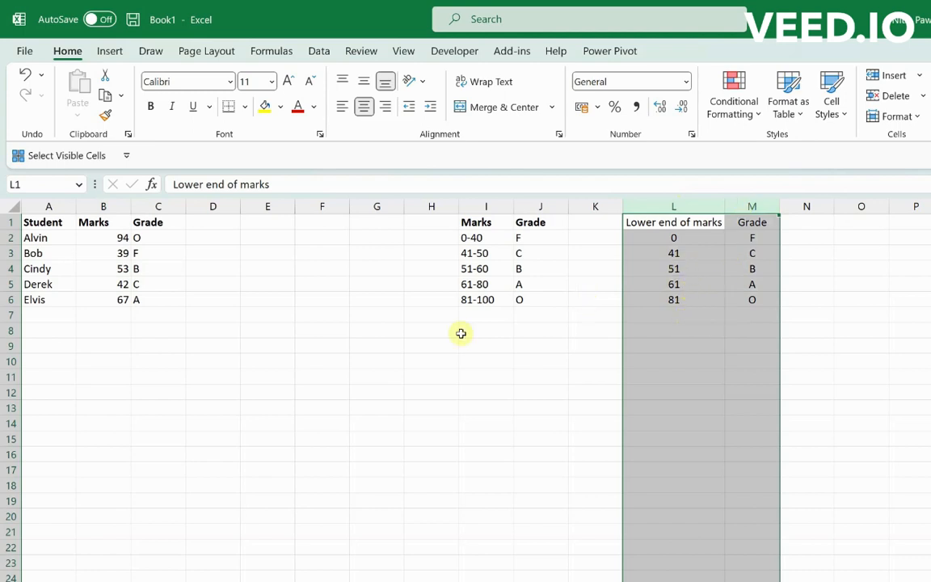
mouse_move(698, 268)
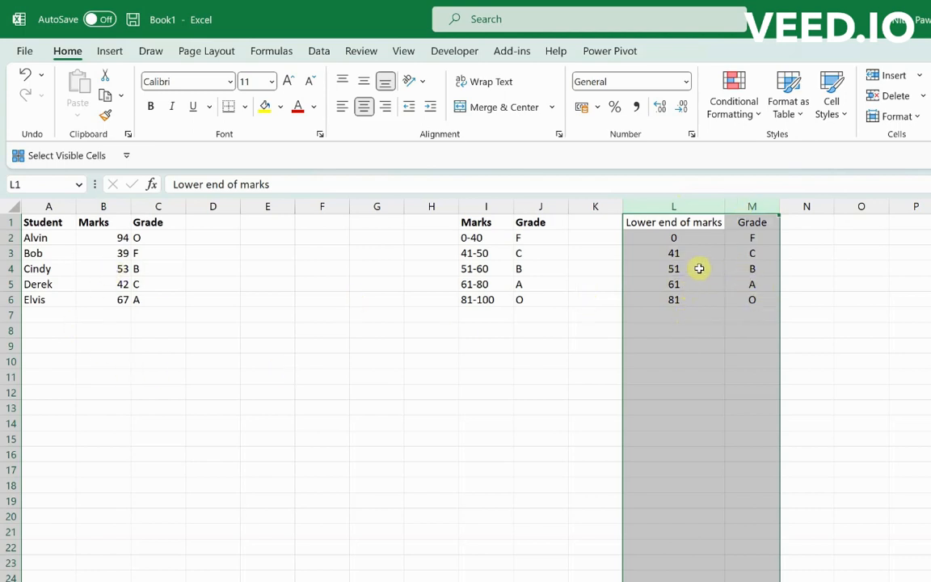
click(673, 268)
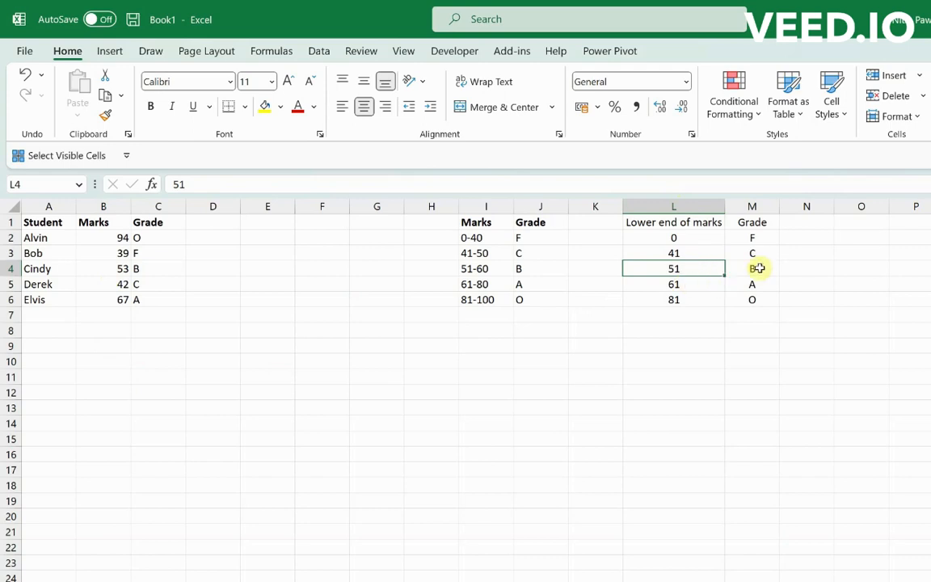
click(751, 269)
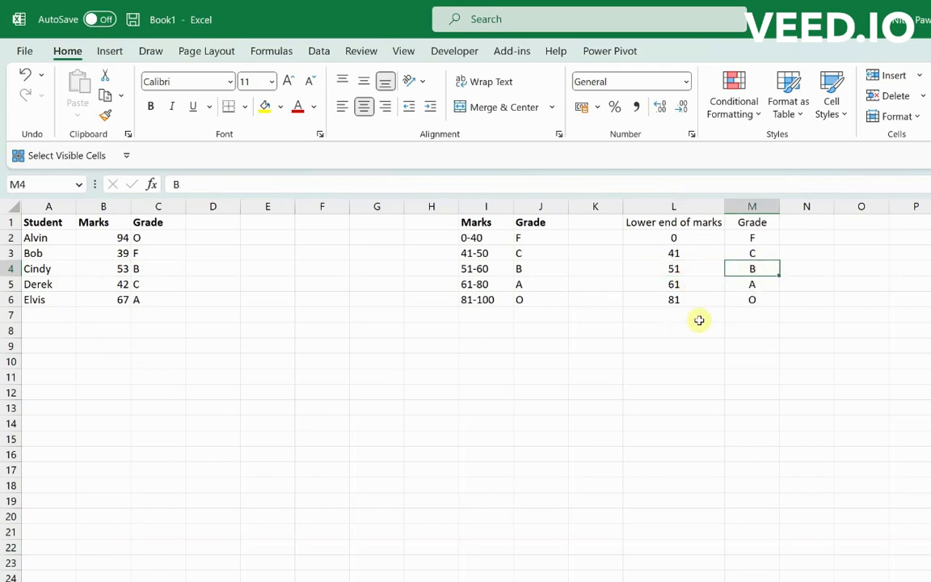